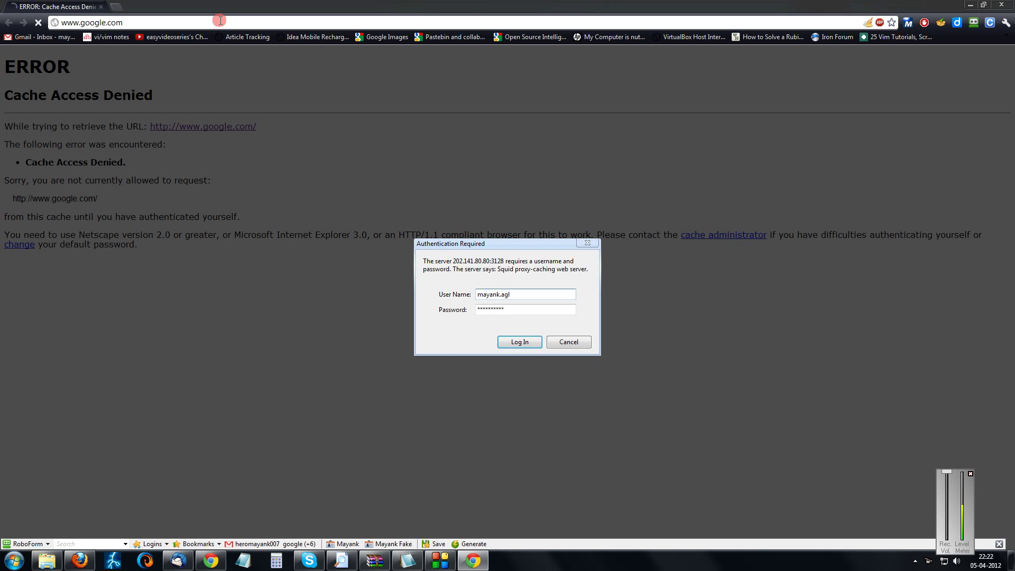
Step: Submit the proxy credentials in the Authentication Required dialog to load Google India
{"action": "left_click", "coordinate": [519, 342]}
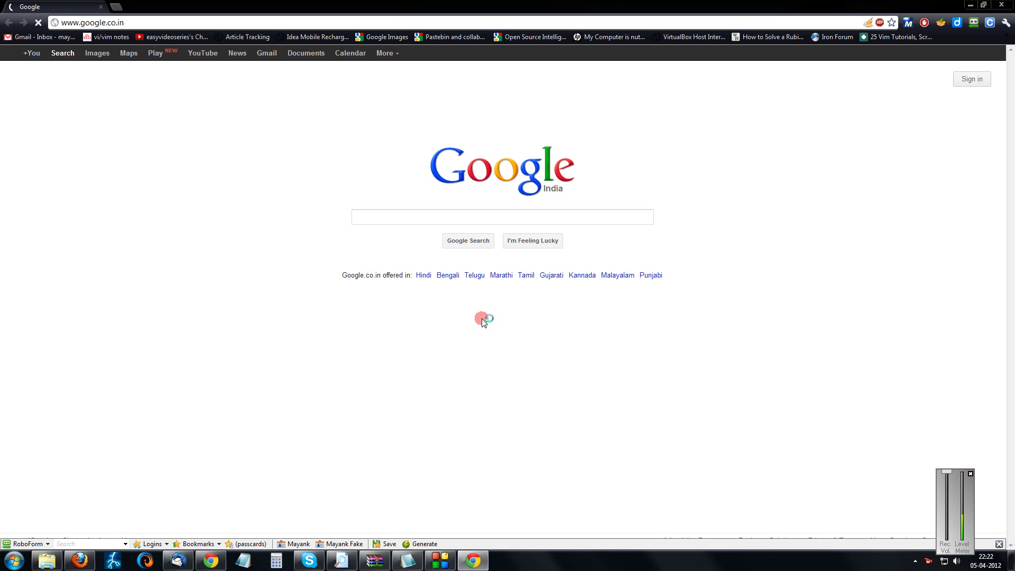
{"action": "left_click", "coordinate": [501, 217]}
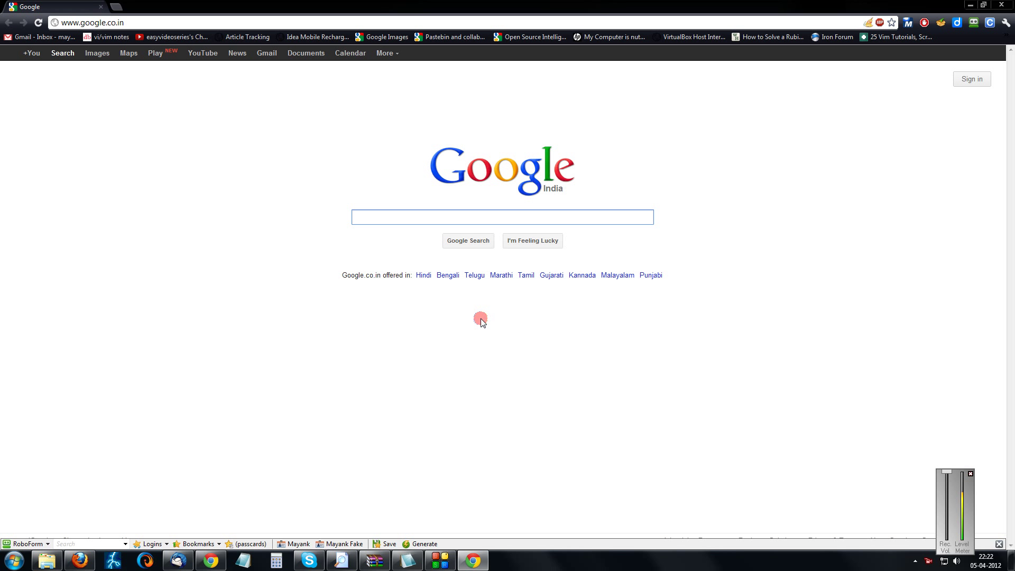
{"action": "left_click", "coordinate": [501, 216]}
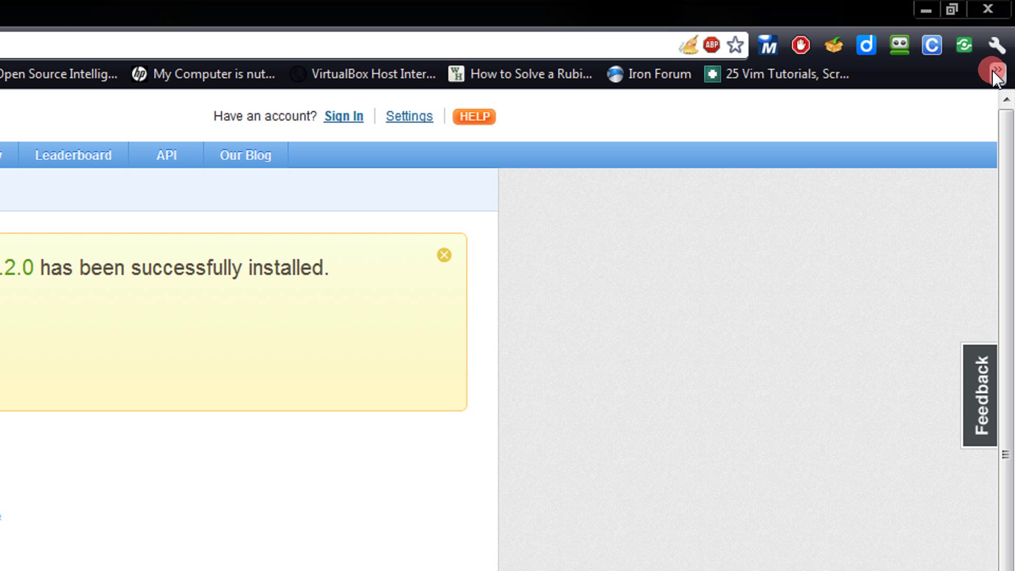
Step: Search Chrome settings for 'DELETE' and open Advanced settings to reach the privacy options
{"action": "left_click", "coordinate": [998, 44]}
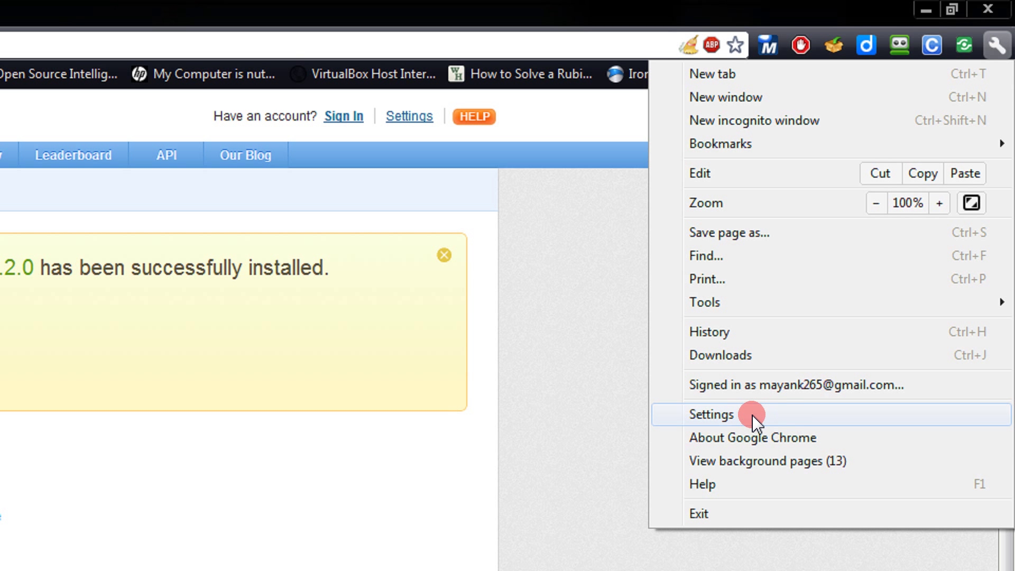
{"action": "left_click", "coordinate": [711, 414]}
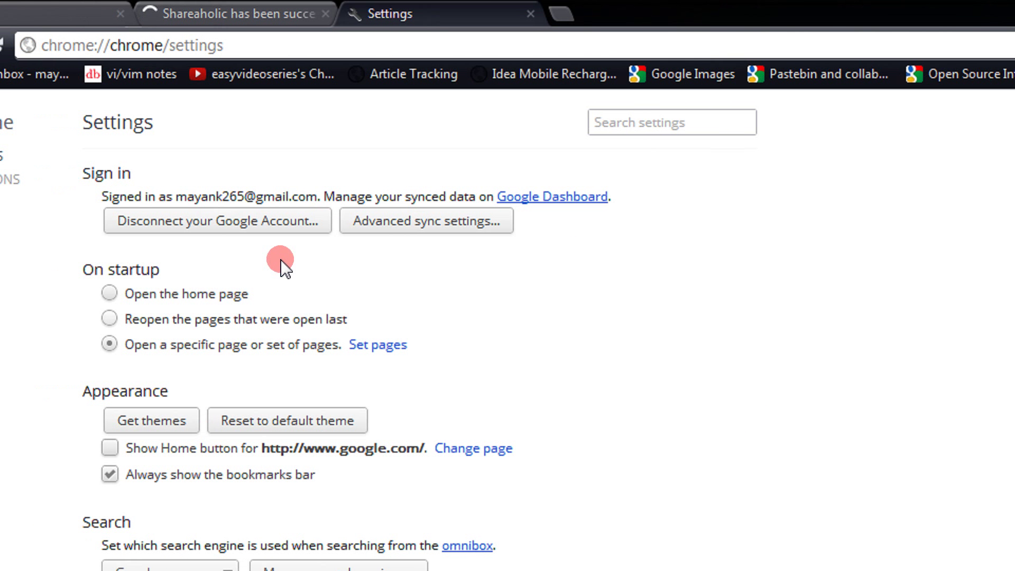
{"action": "type", "text": "DE"}
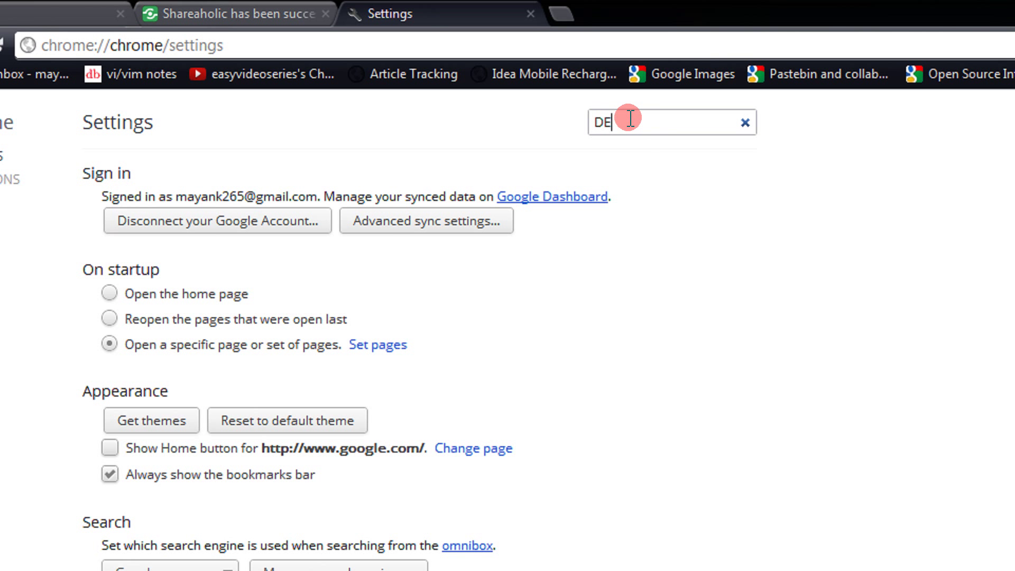
{"action": "type", "text": "LETE"}
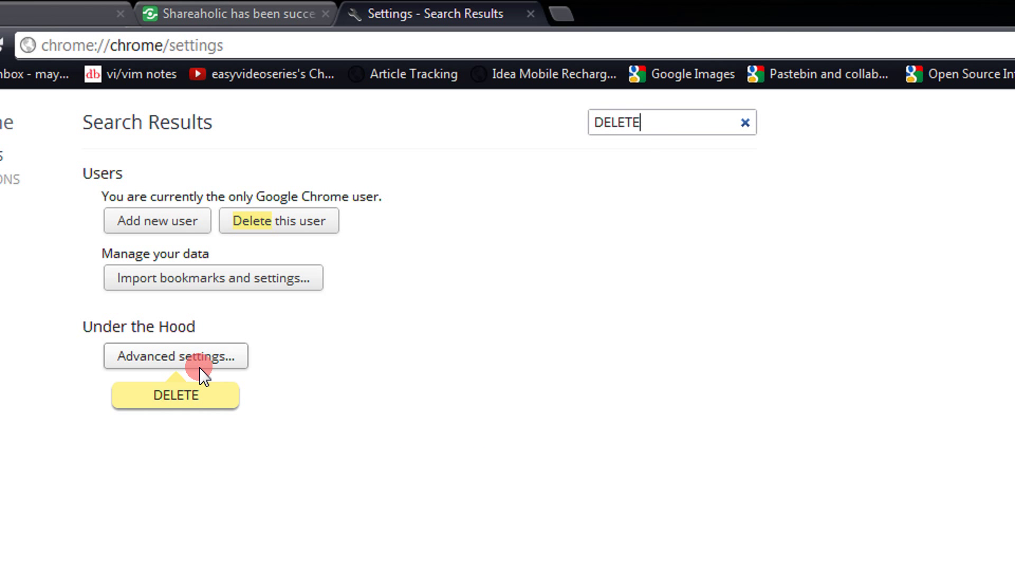
{"action": "left_click", "coordinate": [175, 356]}
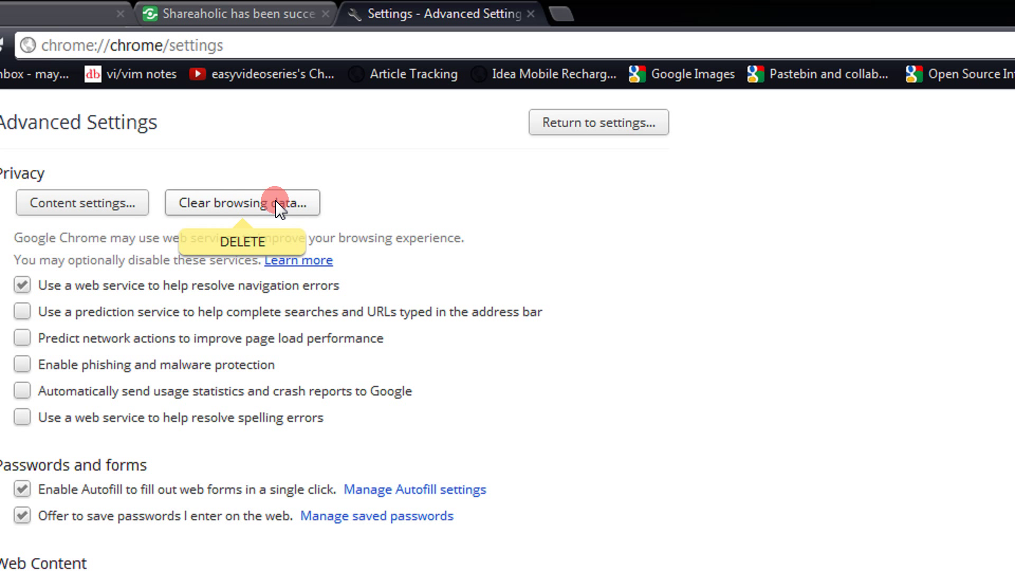
Step: Clear browsing history, downloads, cache and cookies from the beginning of time
{"action": "left_click", "coordinate": [242, 203]}
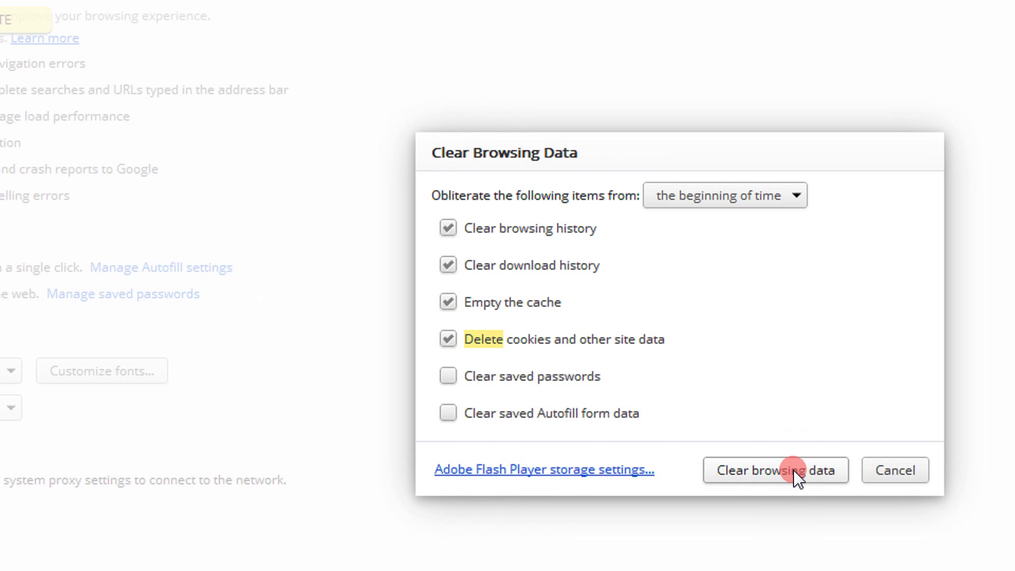
{"action": "left_click", "coordinate": [776, 470]}
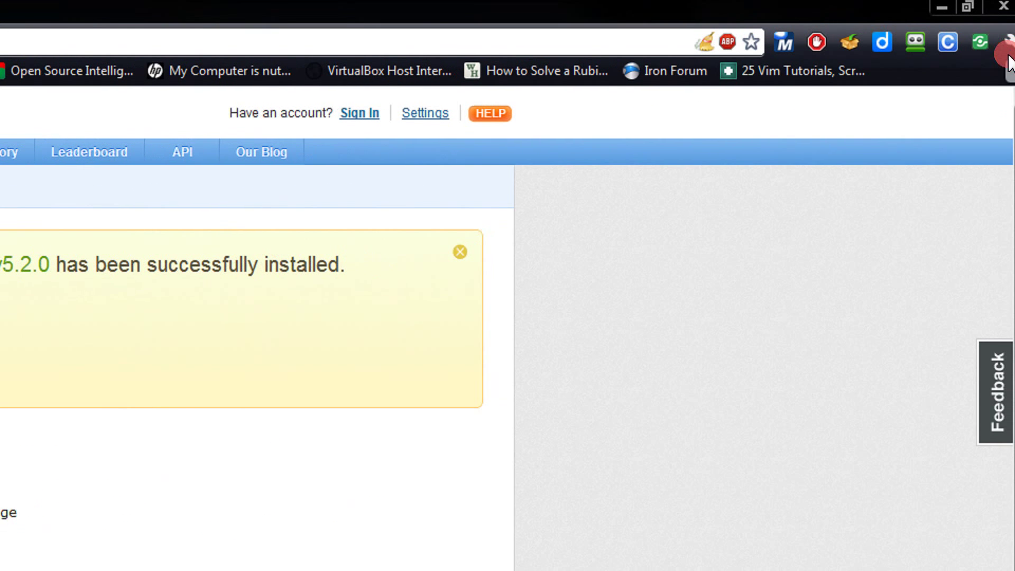
Step: Search settings for 'DELET', open Advanced settings, and open the Clear browsing data dialog
{"action": "left_click", "coordinate": [999, 43]}
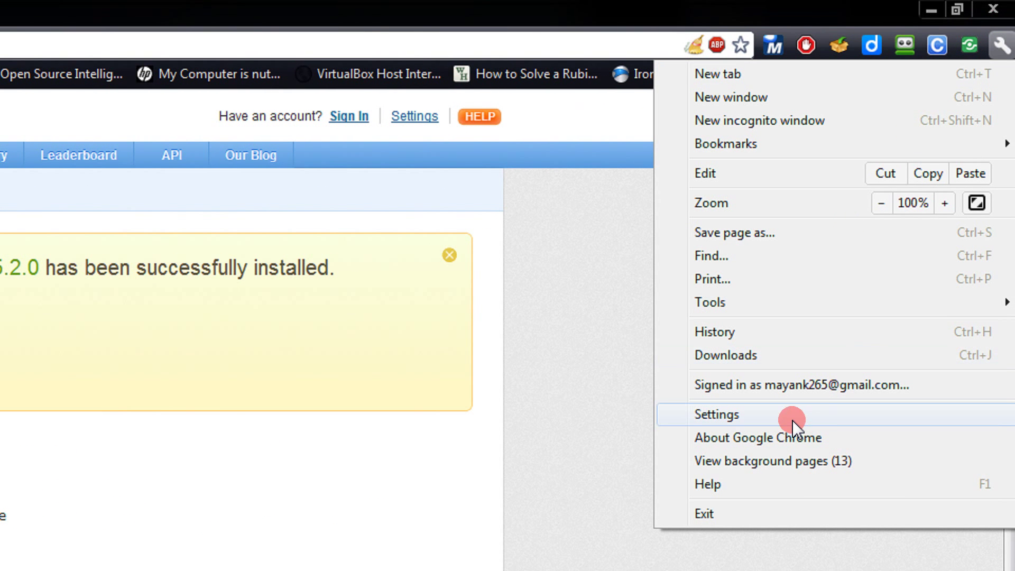
{"action": "left_click", "coordinate": [715, 414]}
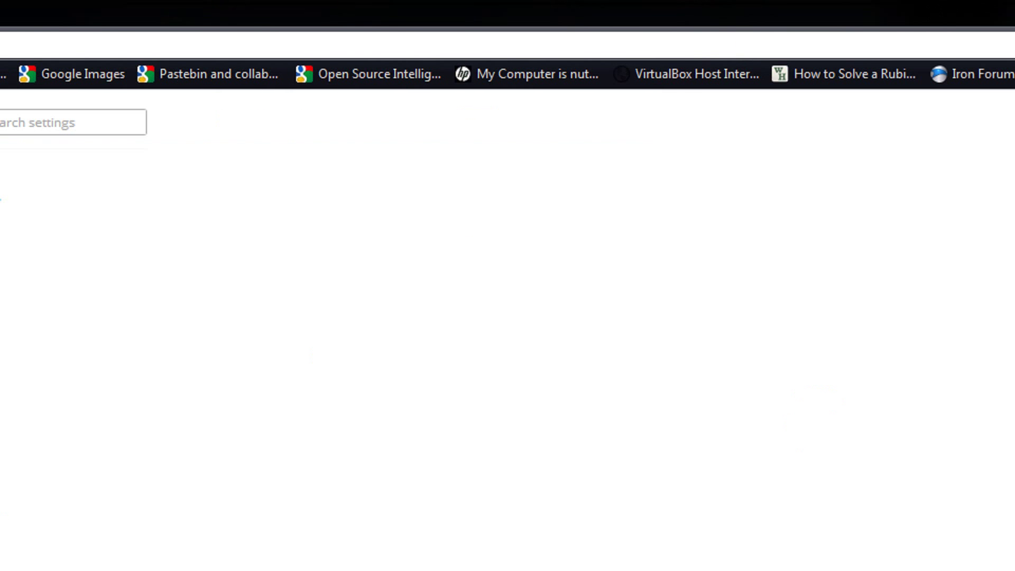
{"action": "type", "text": "DELETE"}
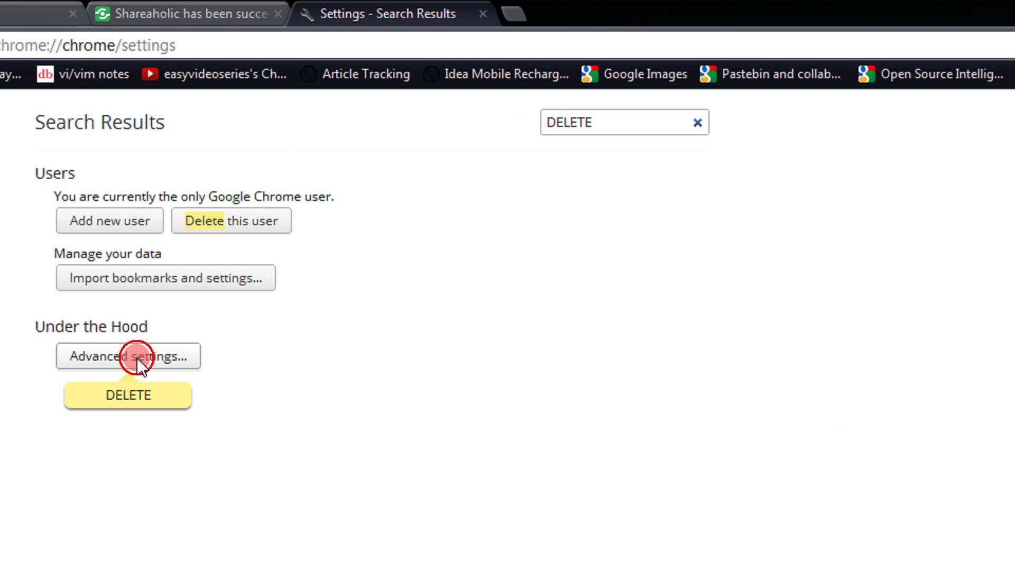
{"action": "left_click", "coordinate": [127, 356]}
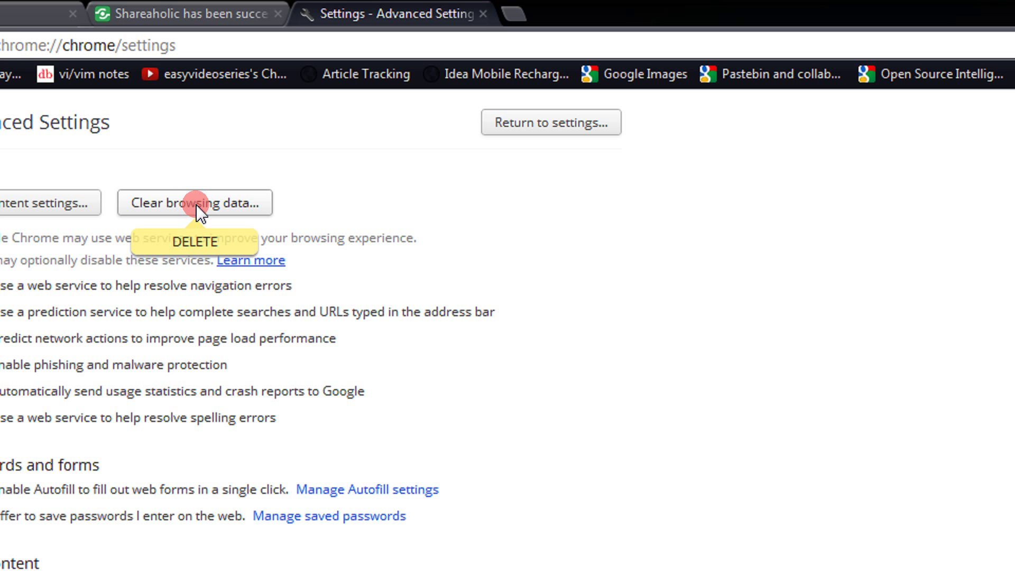
{"action": "left_click", "coordinate": [194, 203]}
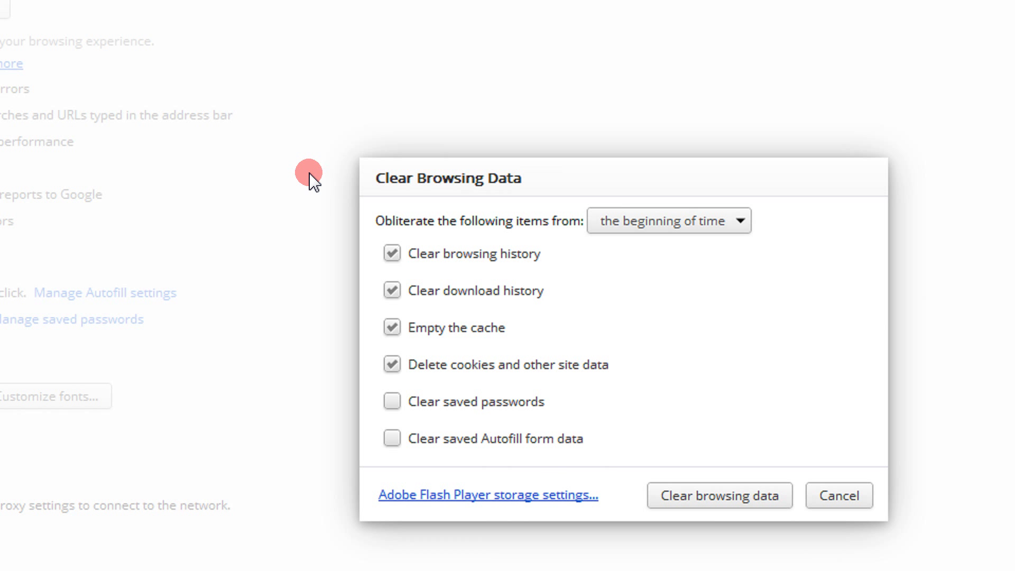
{"action": "mouse_move", "coordinate": [593, 209]}
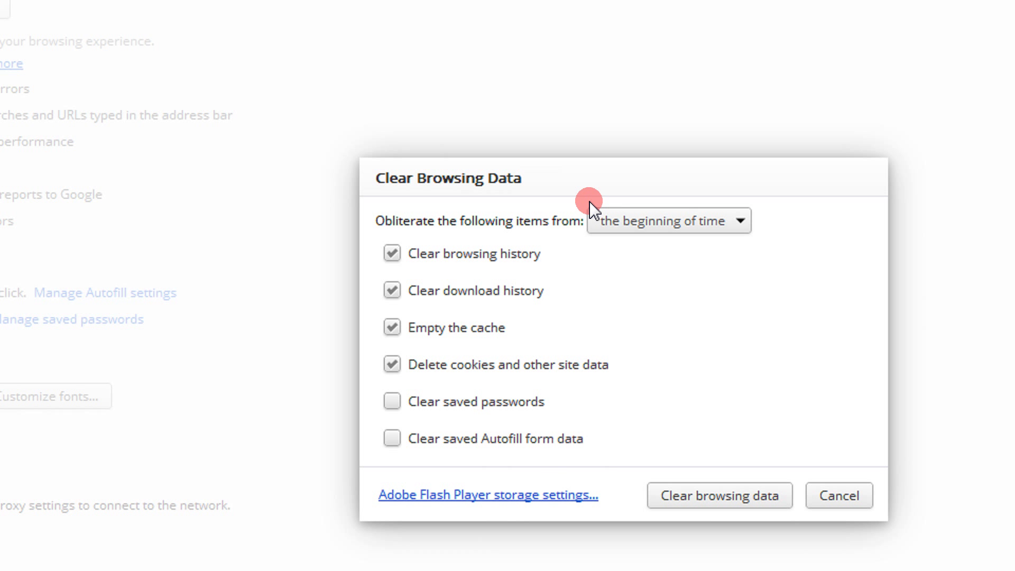
Step: Confirm clearing history, downloads, cache and cookies from the beginning of time again
{"action": "left_click", "coordinate": [719, 476]}
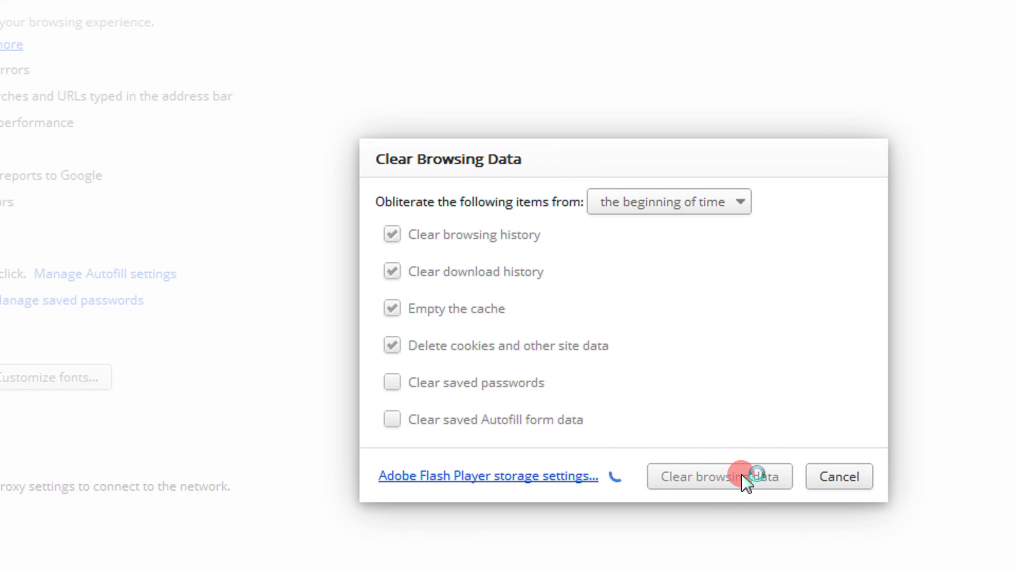
{"action": "left_click", "coordinate": [719, 476]}
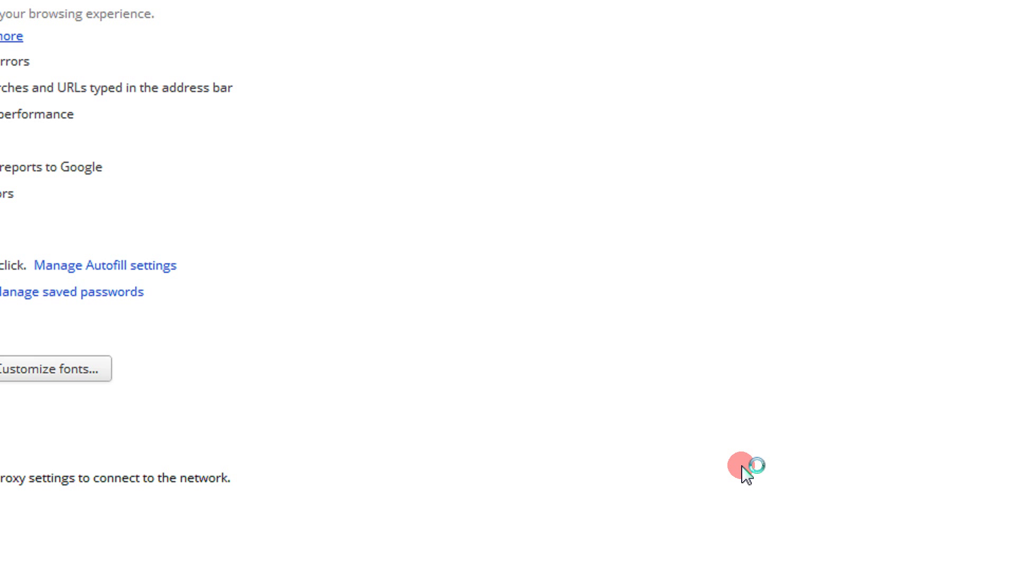